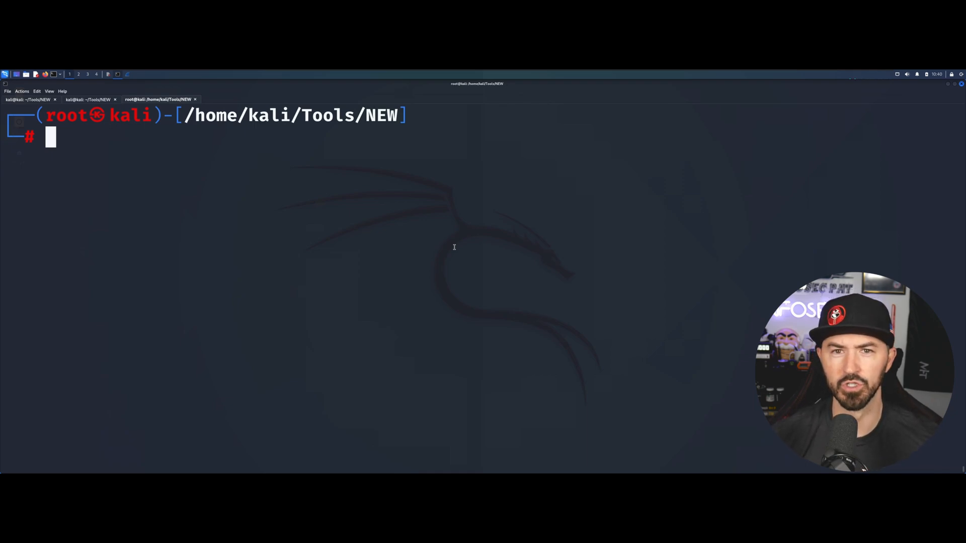
pyautogui.moveTo(385, 217)
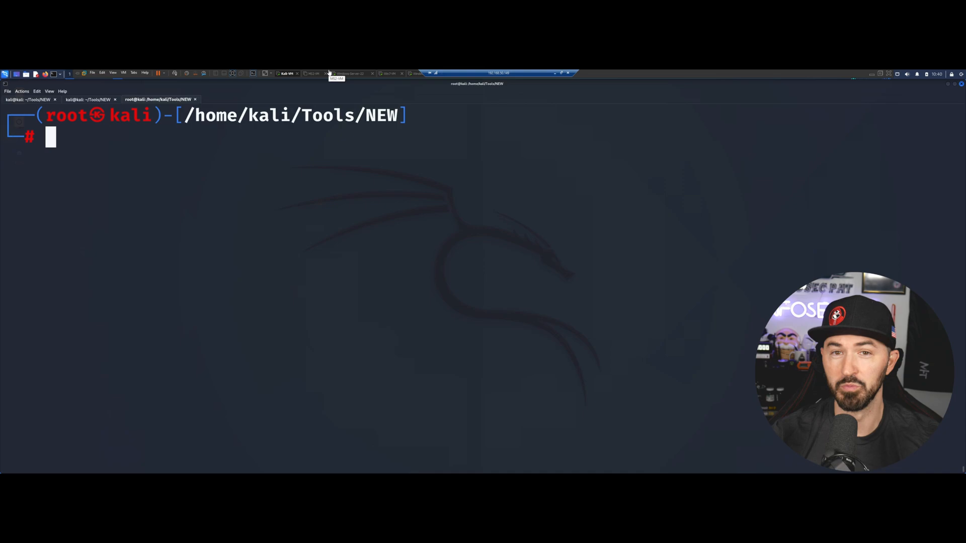
# Switch to the kali user's session showing the finished nmap -sV -O scan of 192.168.122.0/24.
pyautogui.click(422, 73)
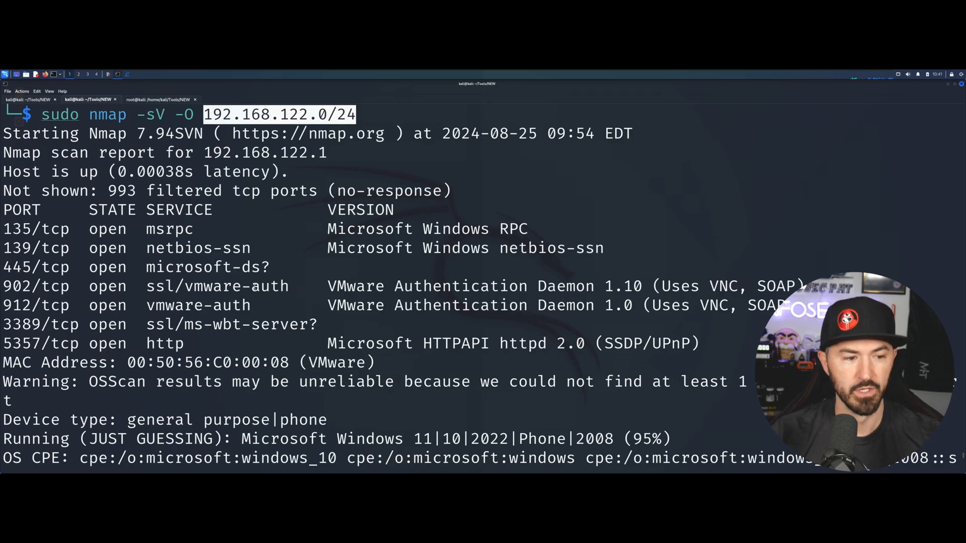
# Read down the nmap output and select the Windows host address 192.168.122.134.
pyautogui.scroll(-3)
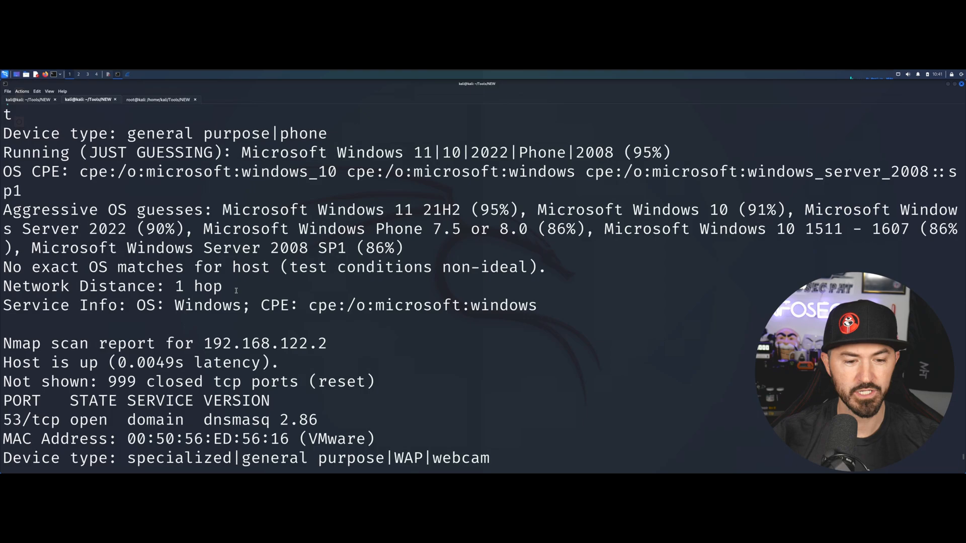
pyautogui.scroll(-3)
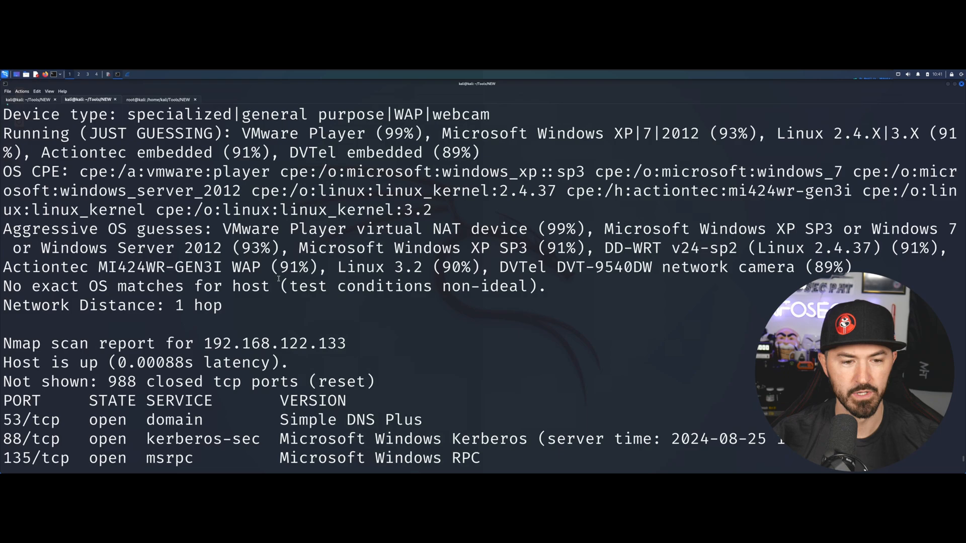
pyautogui.scroll(-3)
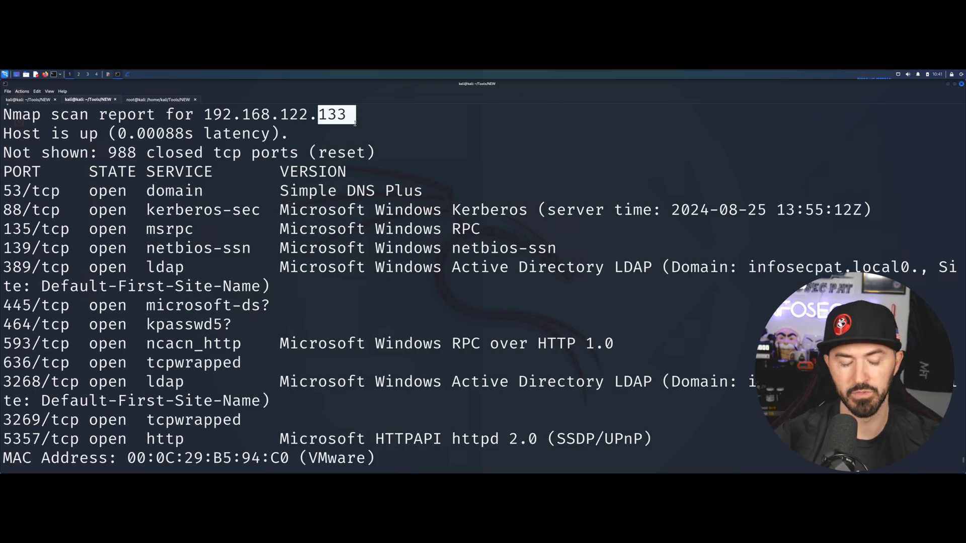
pyautogui.scroll(-3)
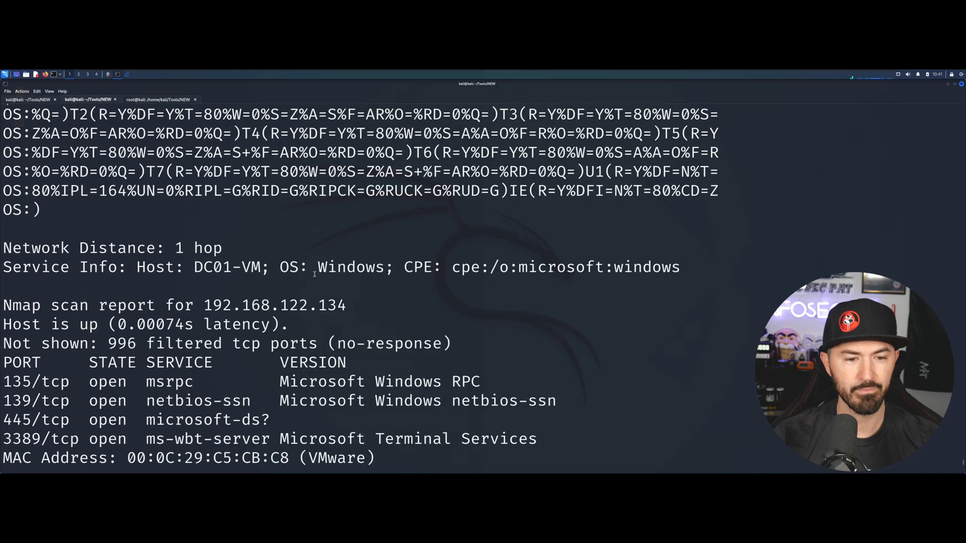
pyautogui.doubleClick(278, 305)
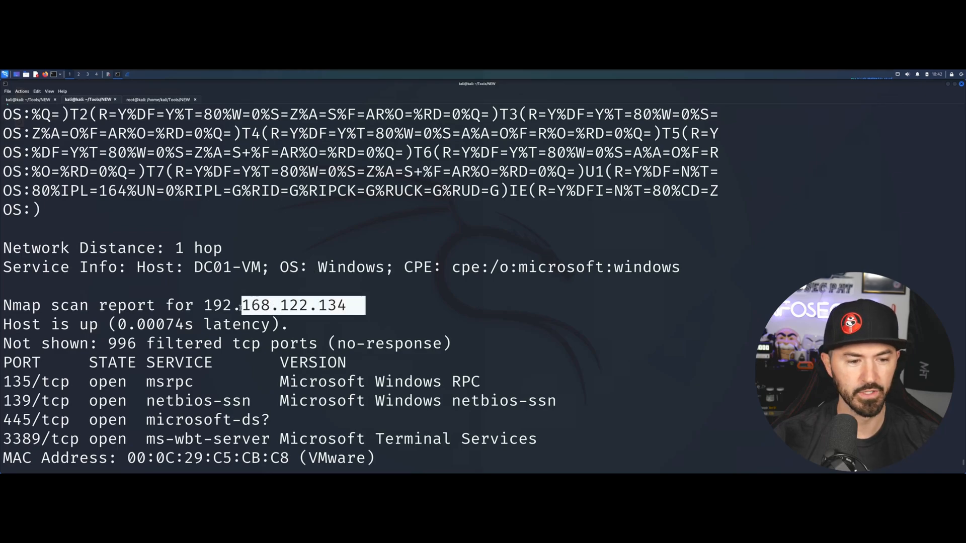
# Read to the scan summary of 7 hosts up and return to the empty root session.
pyautogui.scroll(-3)
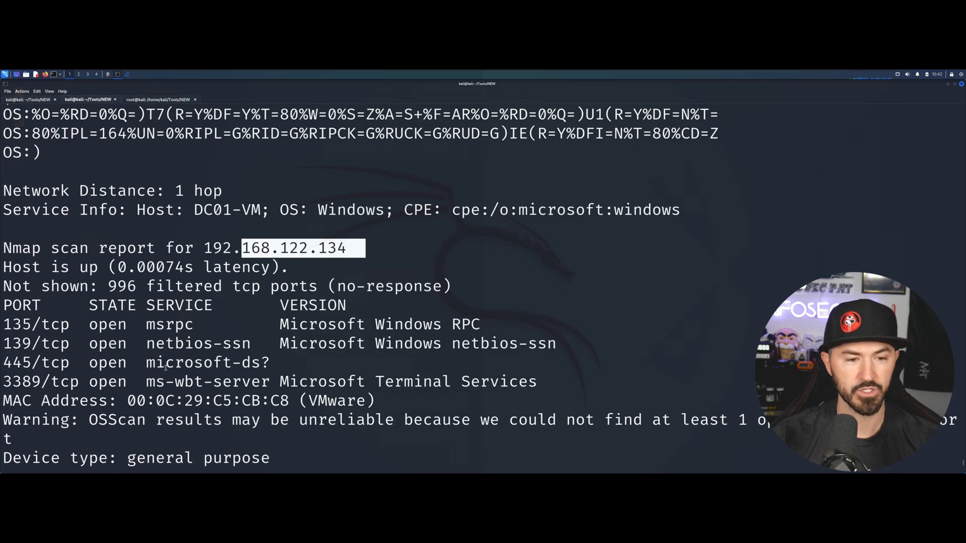
pyautogui.scroll(-3)
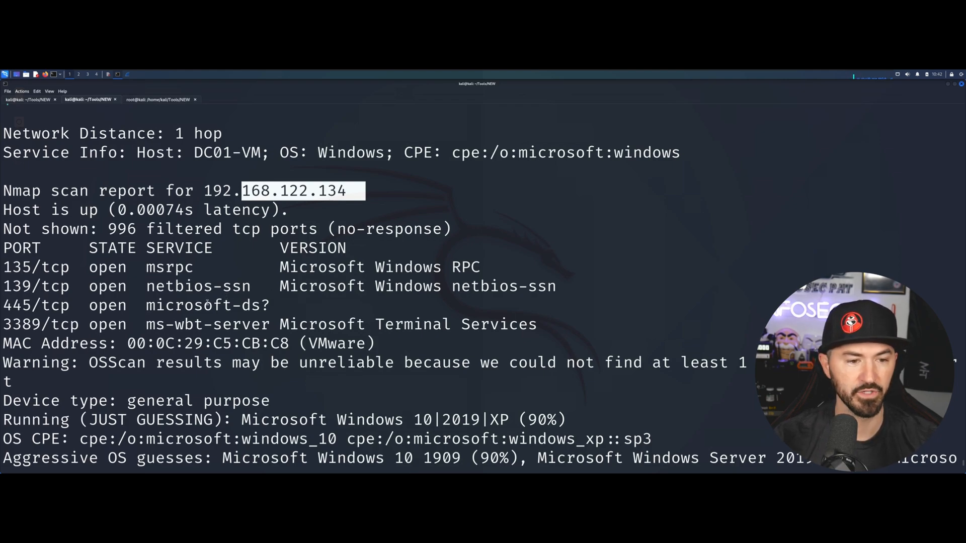
pyautogui.scroll(-3)
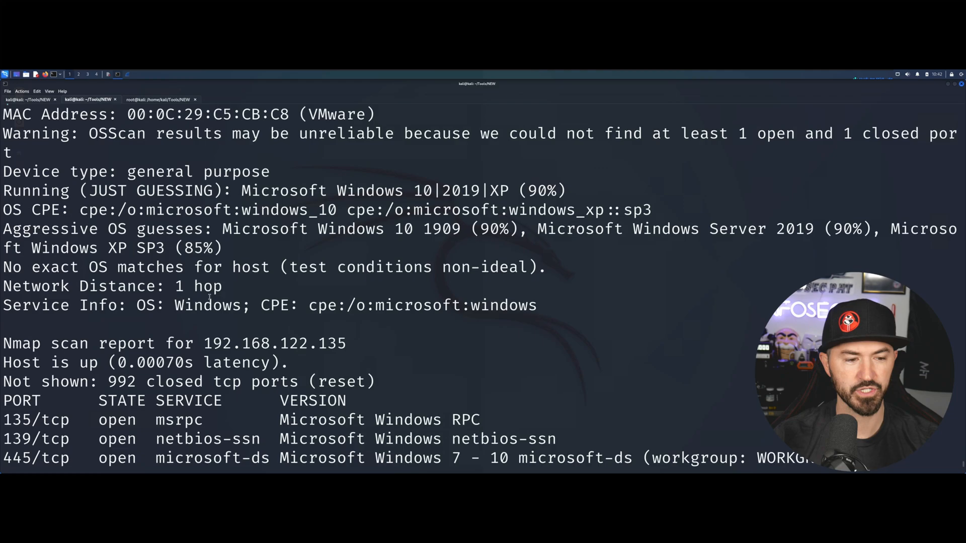
pyautogui.scroll(-3)
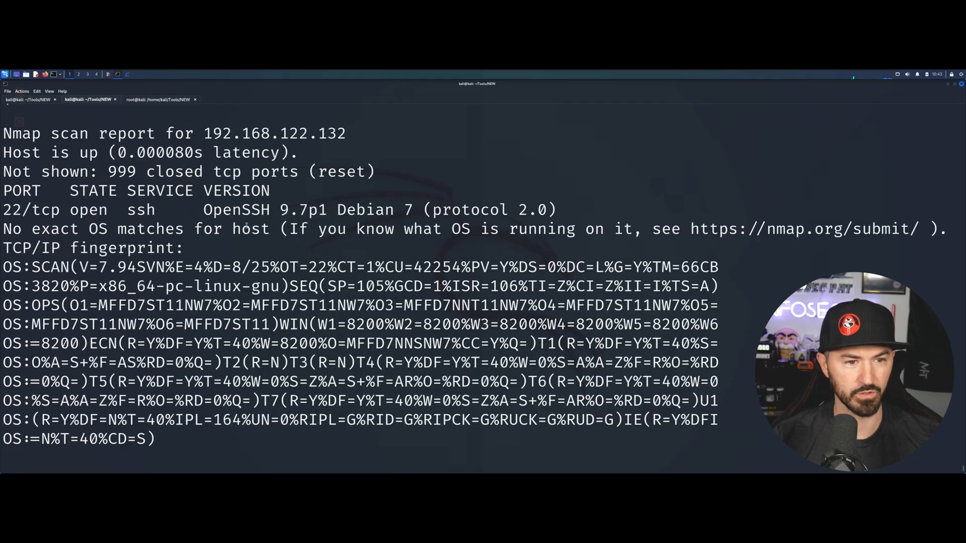
pyautogui.scroll(-3)
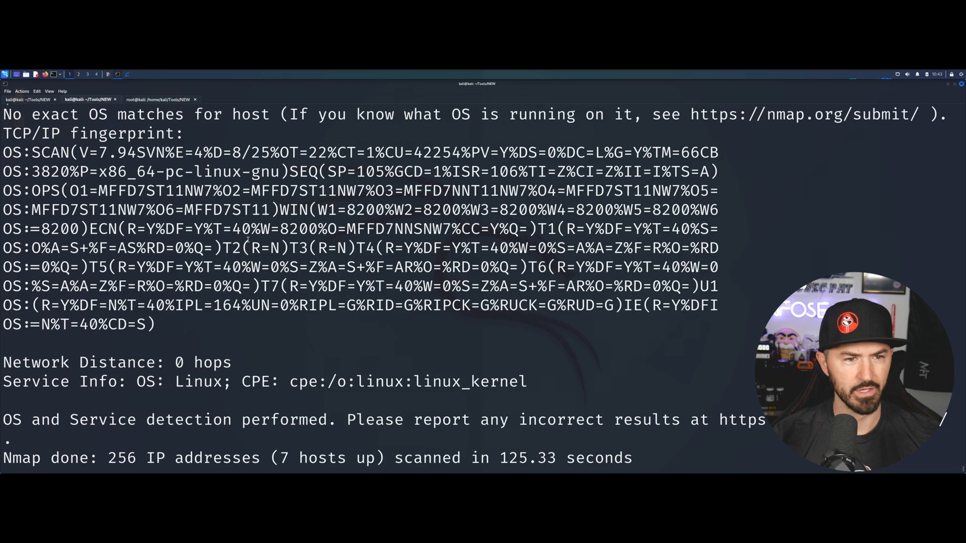
pyautogui.scroll(-3)
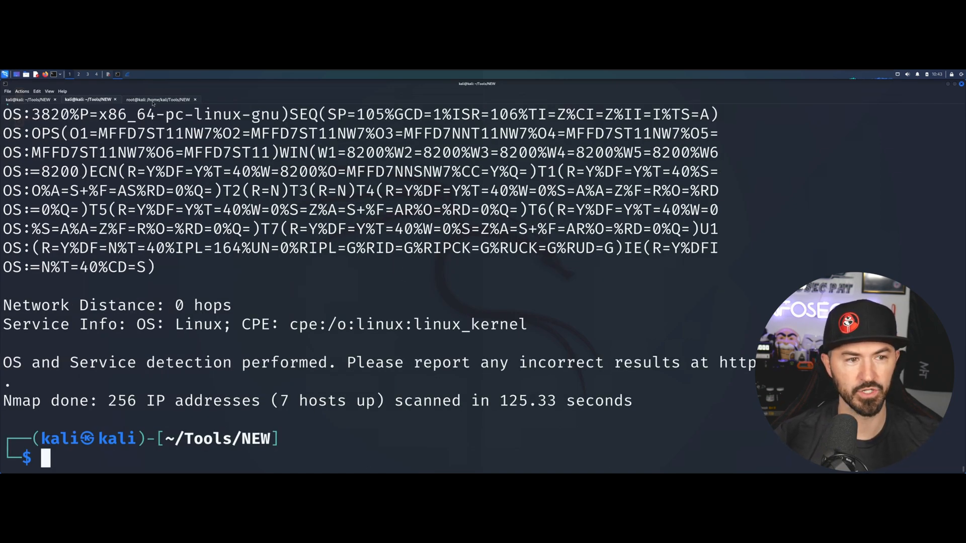
pyautogui.click(158, 100)
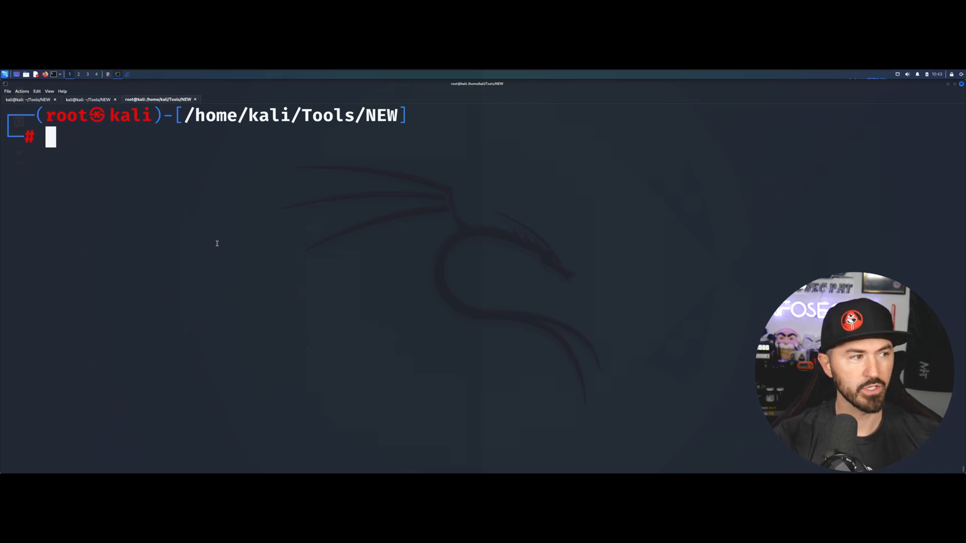
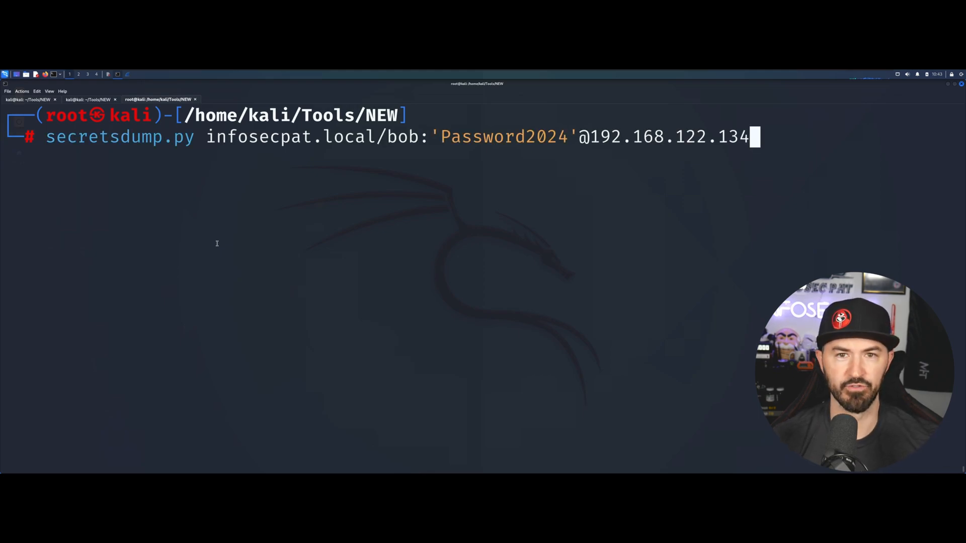
pyautogui.moveTo(306, 174)
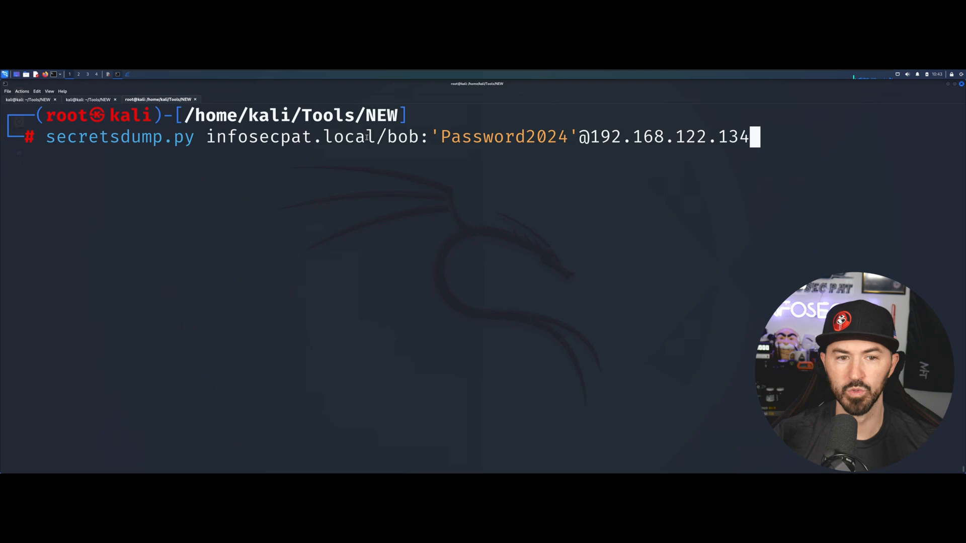
pyautogui.doubleClick(299, 136)
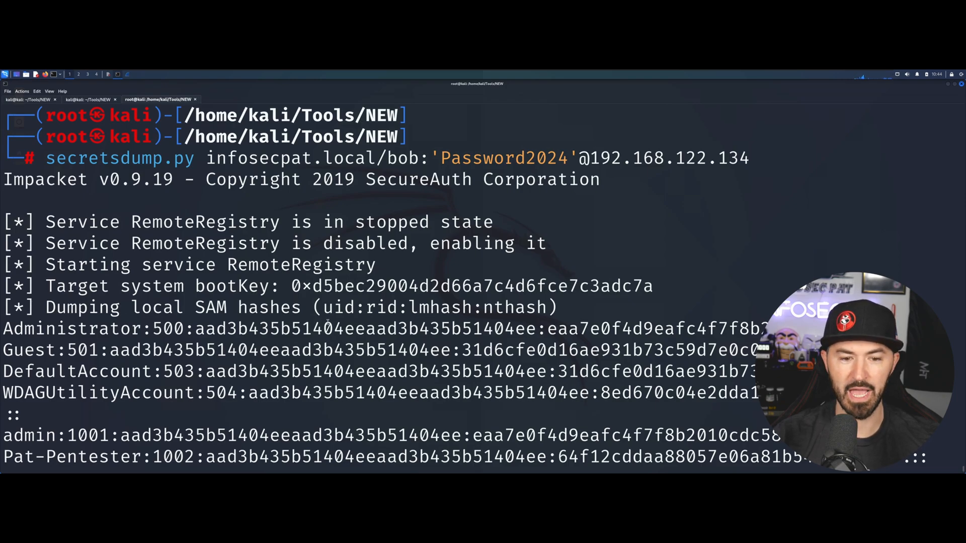
# Select the Administrator account's NTLM hash line from the dumped SAM hashes.
pyautogui.scroll(-3)
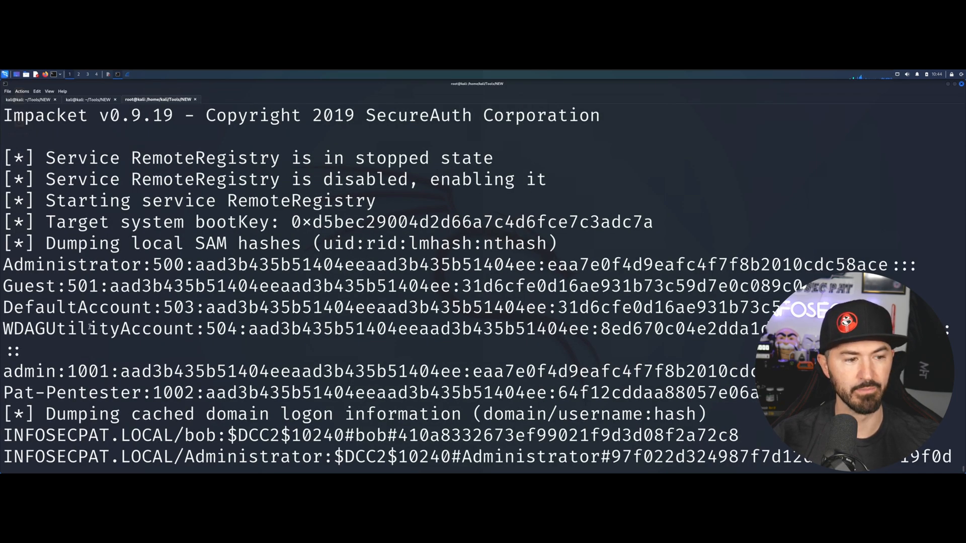
pyautogui.scroll(-3)
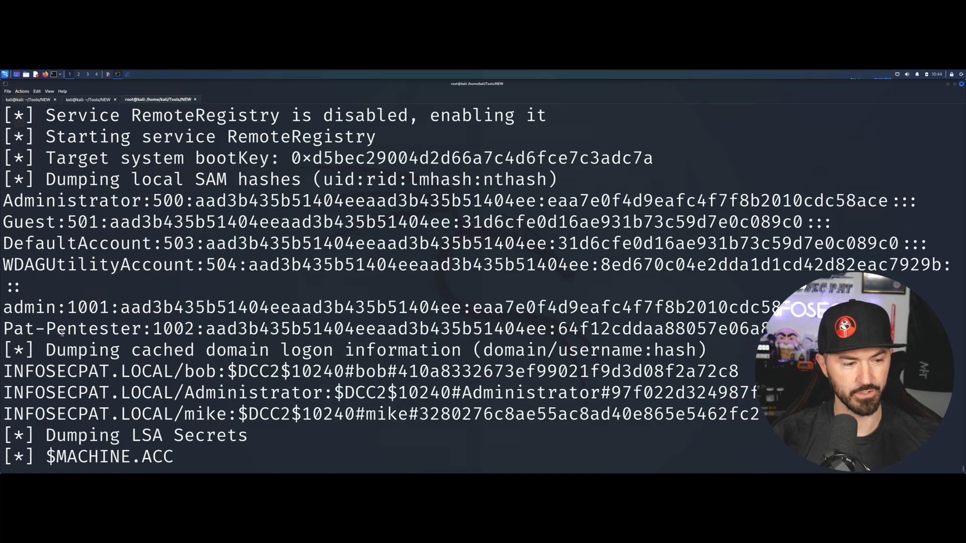
pyautogui.doubleClick(74, 328)
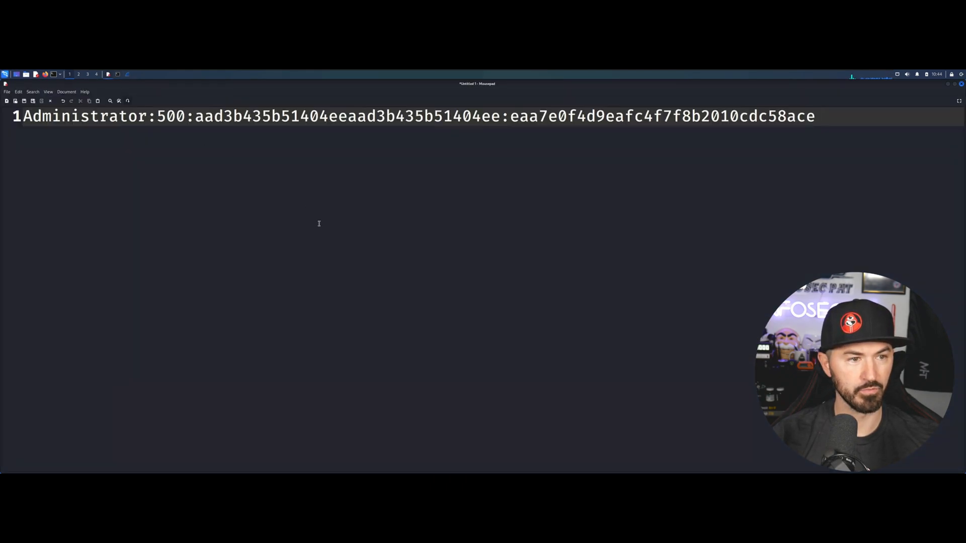
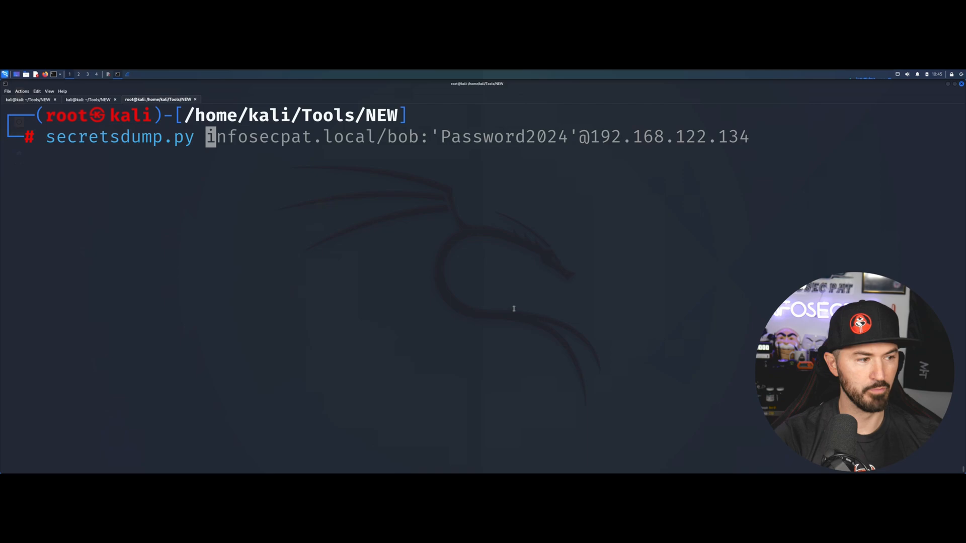
# Paste the Pat-Pentester:1002 hash line into a new Mousepad document for reuse.
pyautogui.write('p')
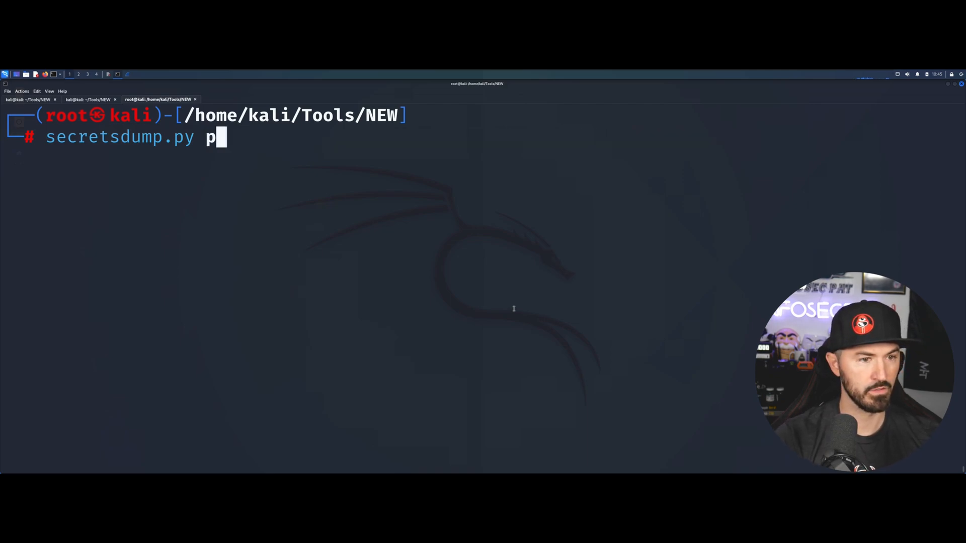
pyautogui.write('at-pe')
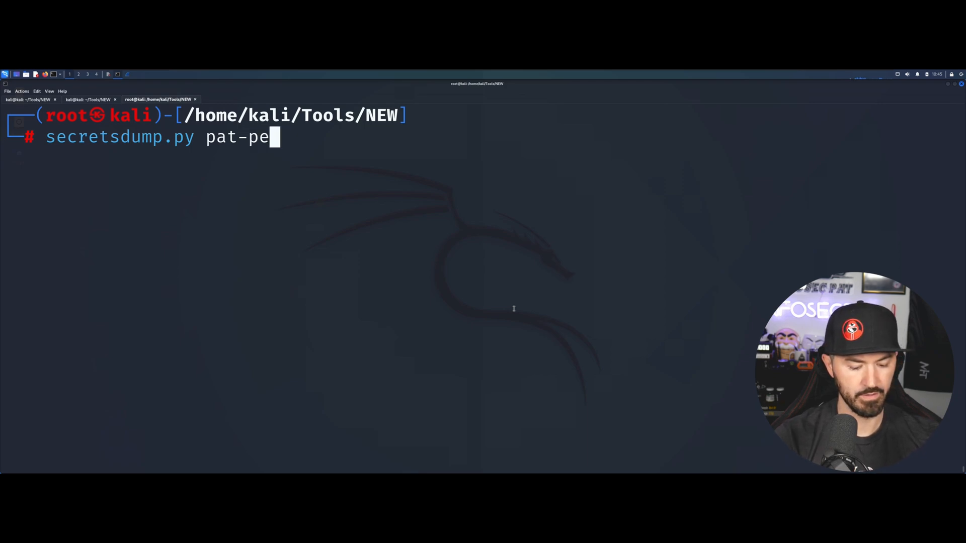
pyautogui.write('ntester')
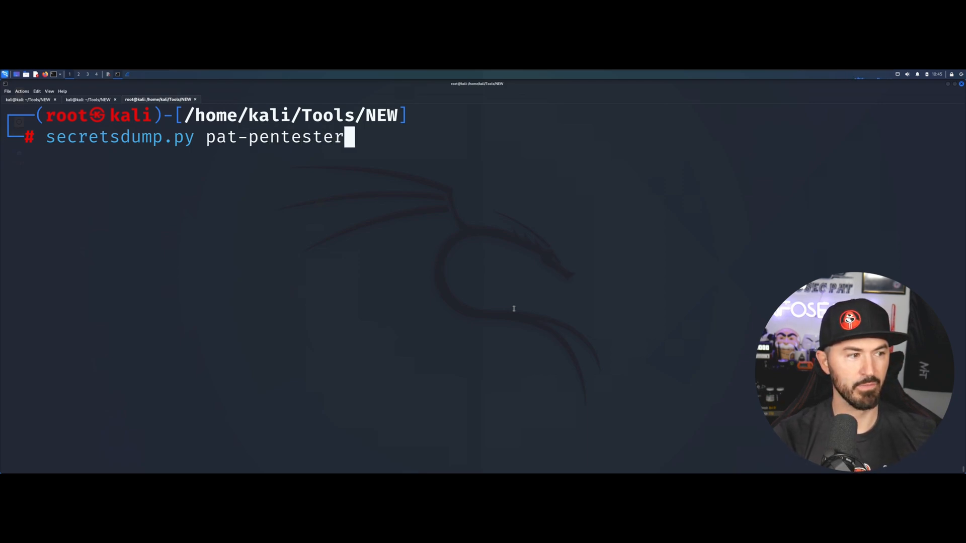
pyautogui.write('@')
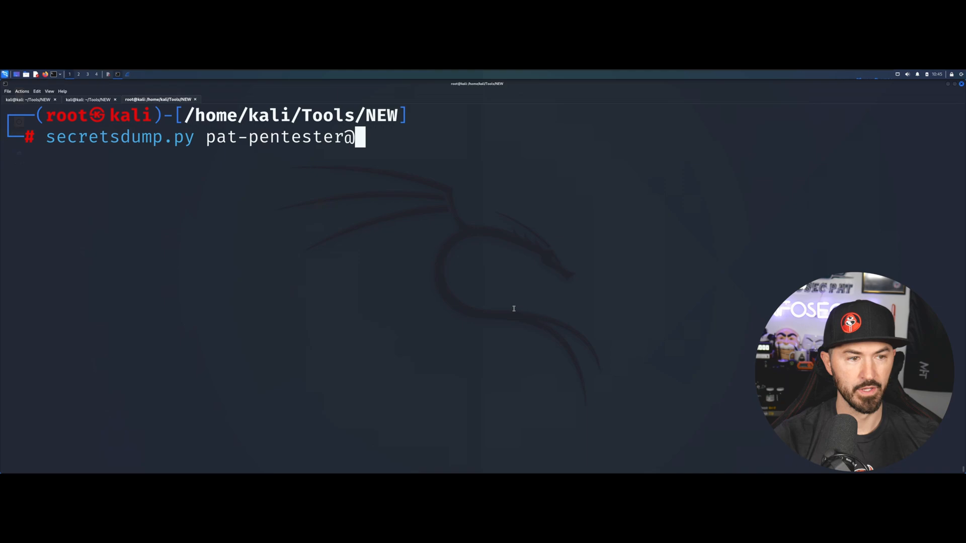
pyautogui.press('BackSpace')
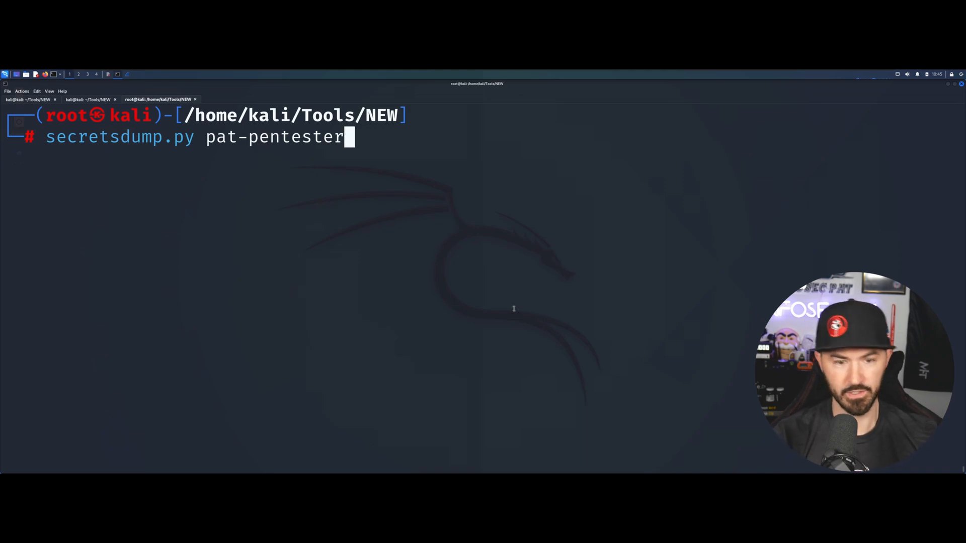
pyautogui.write(':@19')
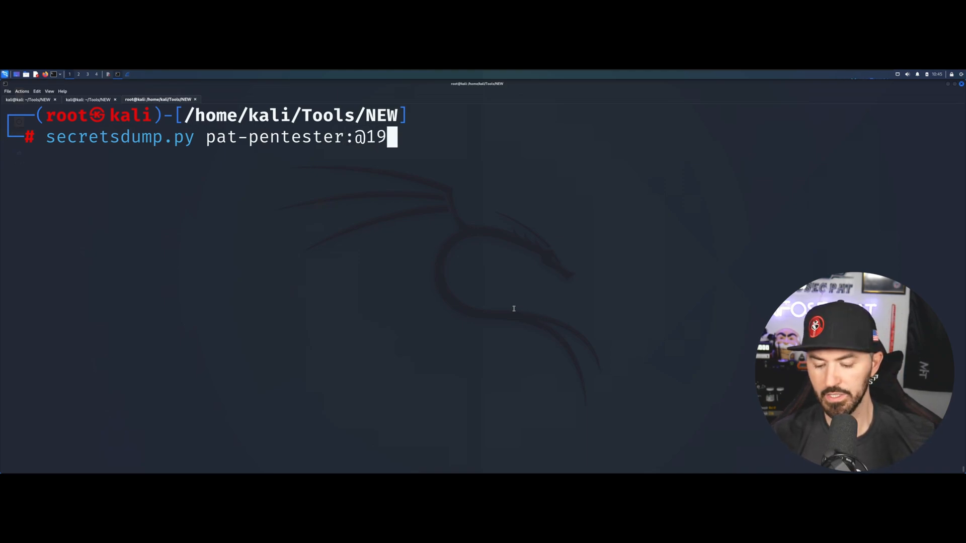
pyautogui.write('2.168.10')
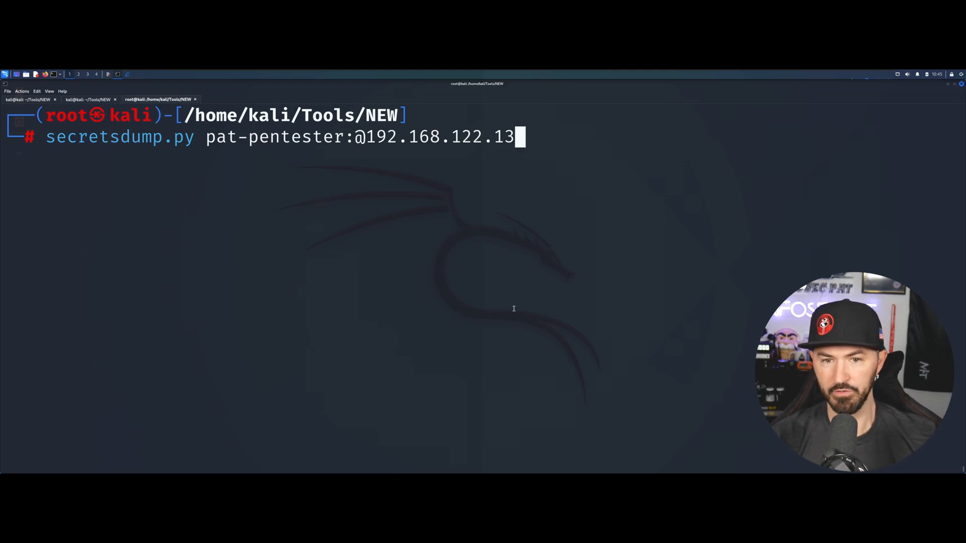
pyautogui.write('4')
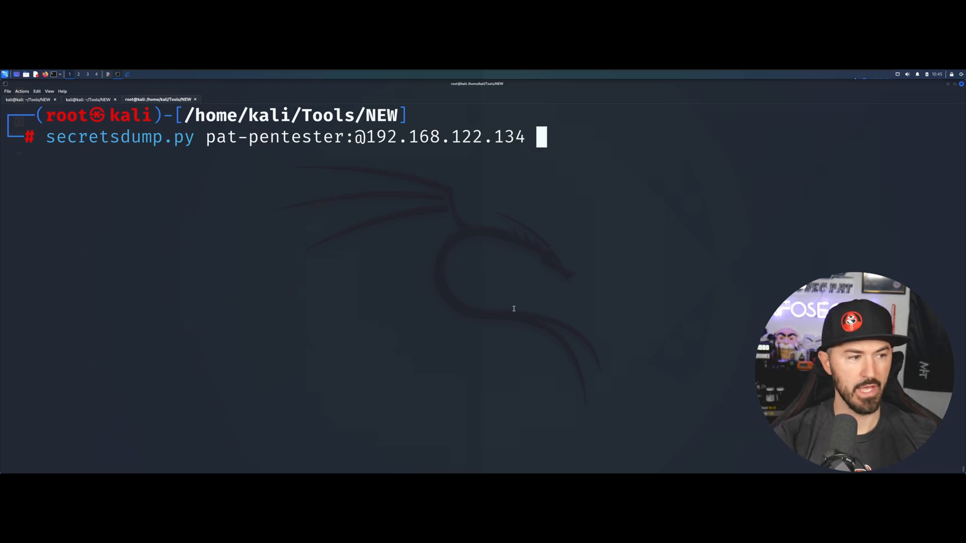
pyautogui.write('-hasah')
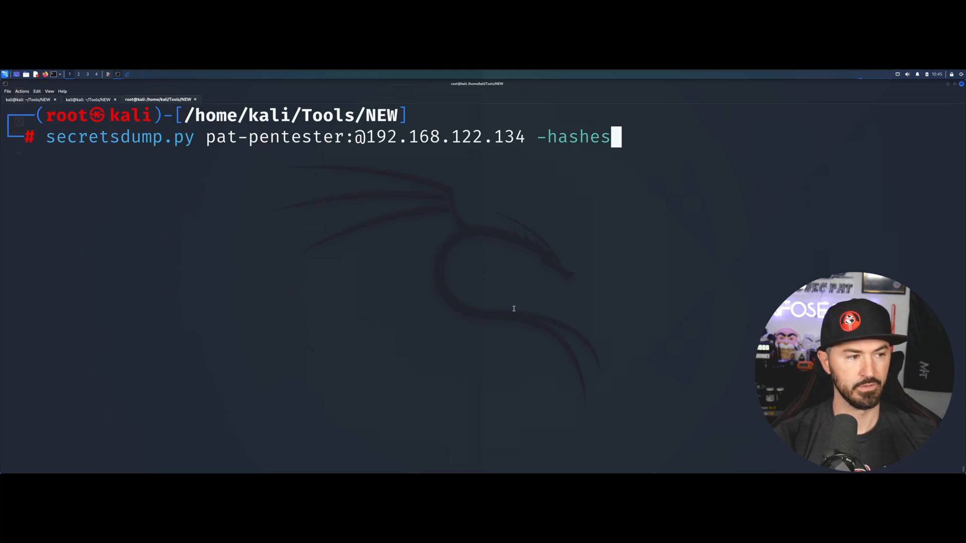
pyautogui.write('" "')
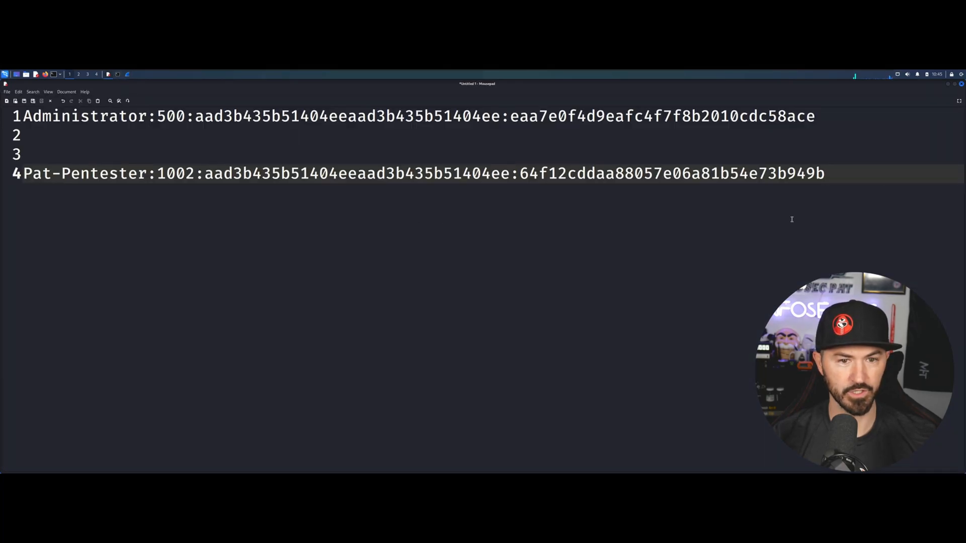
# Select the Administrator LM:NT hash pair in Mousepad and copy it for the terminal.
pyautogui.moveTo(414, 173); pyautogui.dragTo(824, 173)
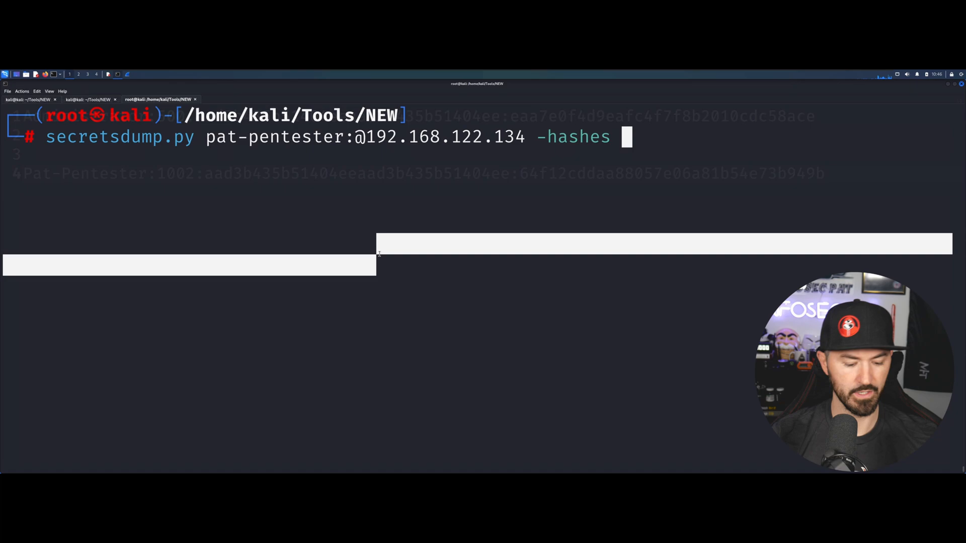
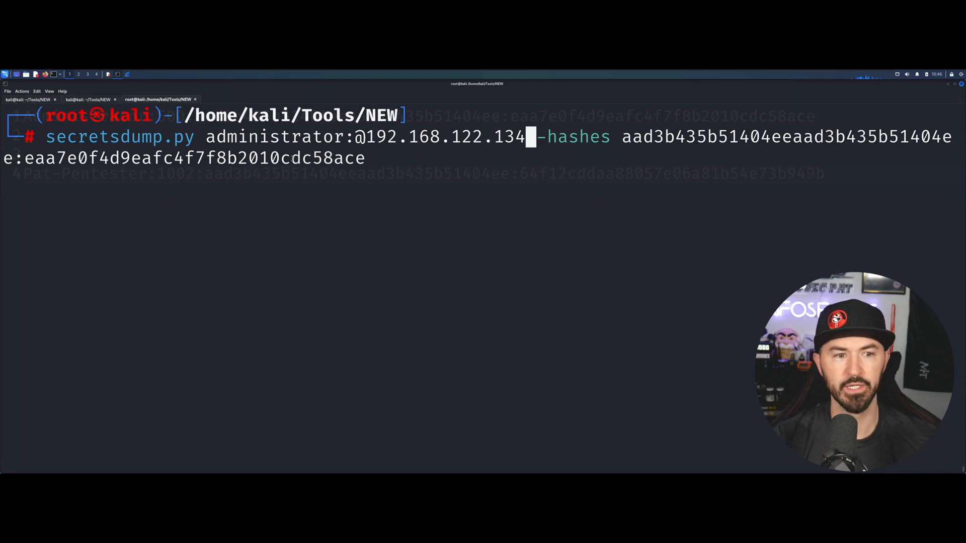
pyautogui.press('Return')
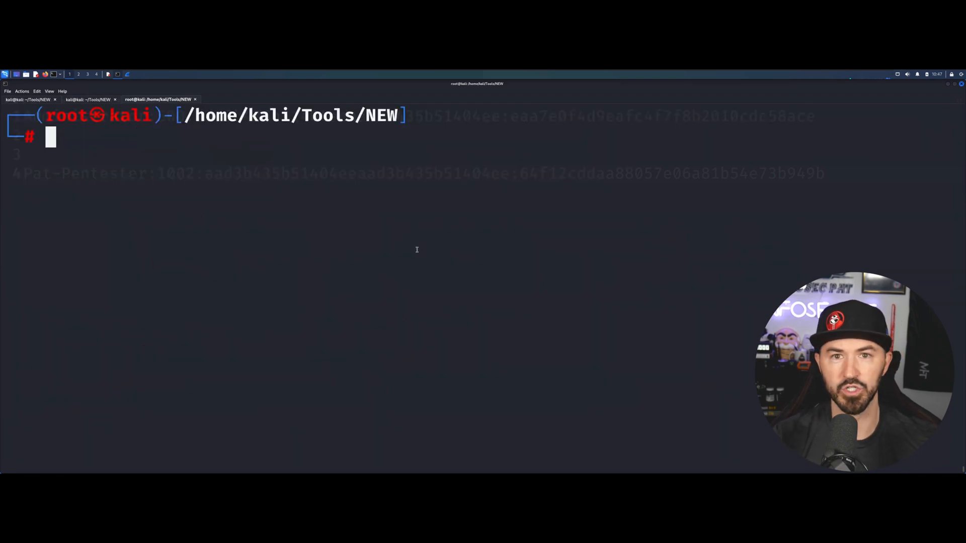
pyautogui.moveTo(422, 257)
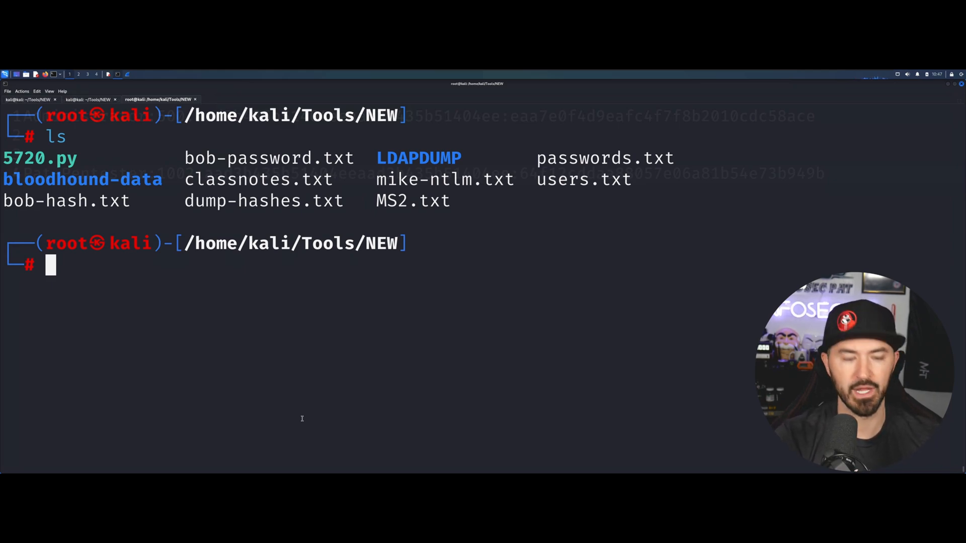
pyautogui.write('cat dump-hashes.txt')
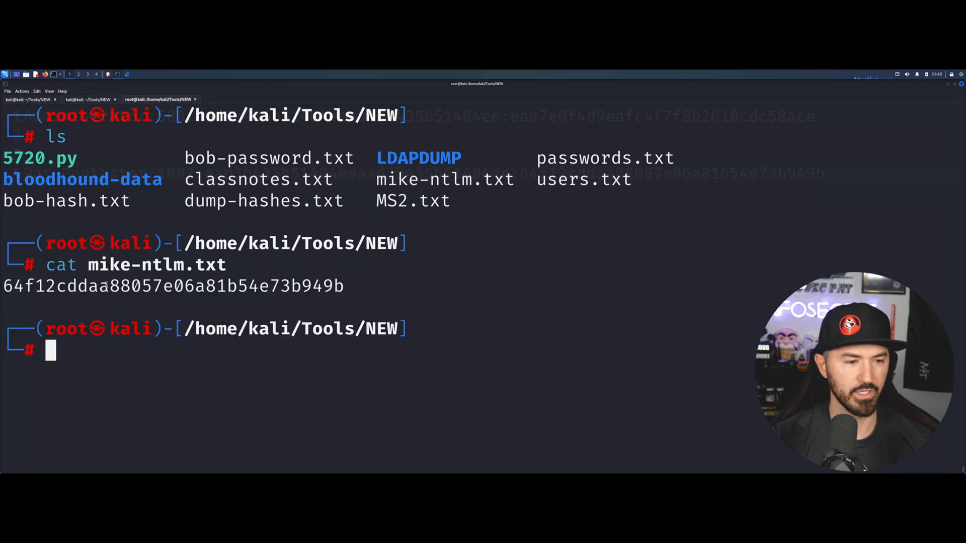
pyautogui.moveTo(5, 285); pyautogui.dragTo(344, 286)
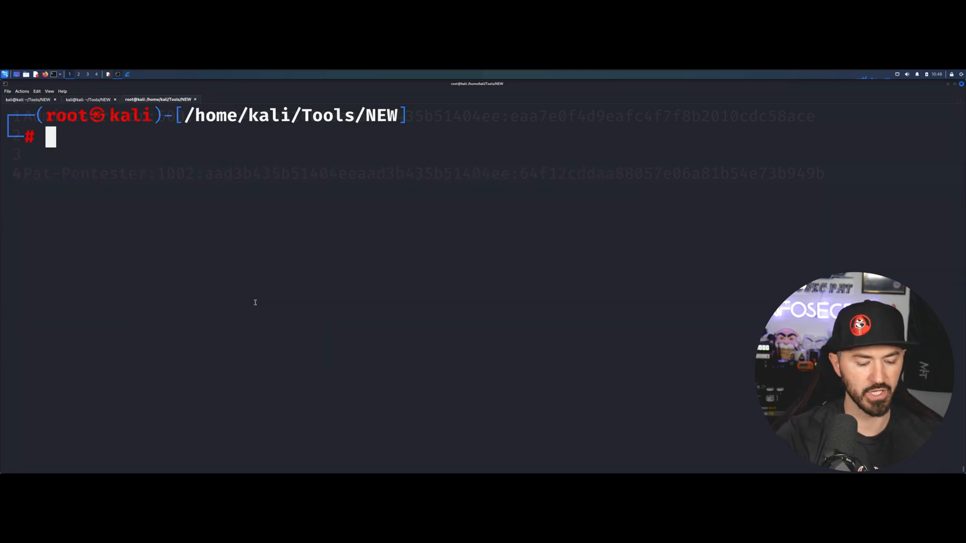
# Recall the old hashcat command and rewrite it as -m 1000 mike-ntlm.txt /usr/share/wordlists/.
pyautogui.write('hashcat -m 5600 bob-hash.txt bob-password.txt --show')
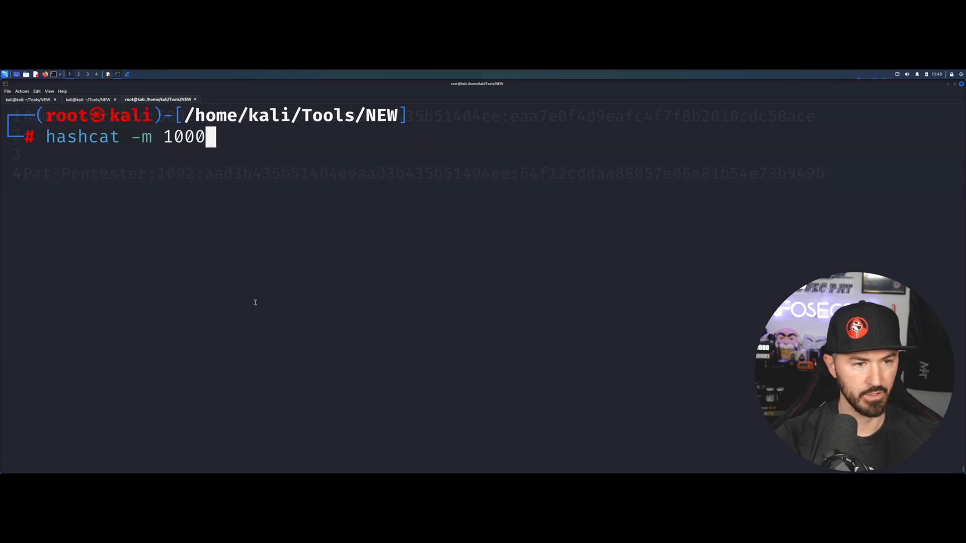
pyautogui.write('mi')
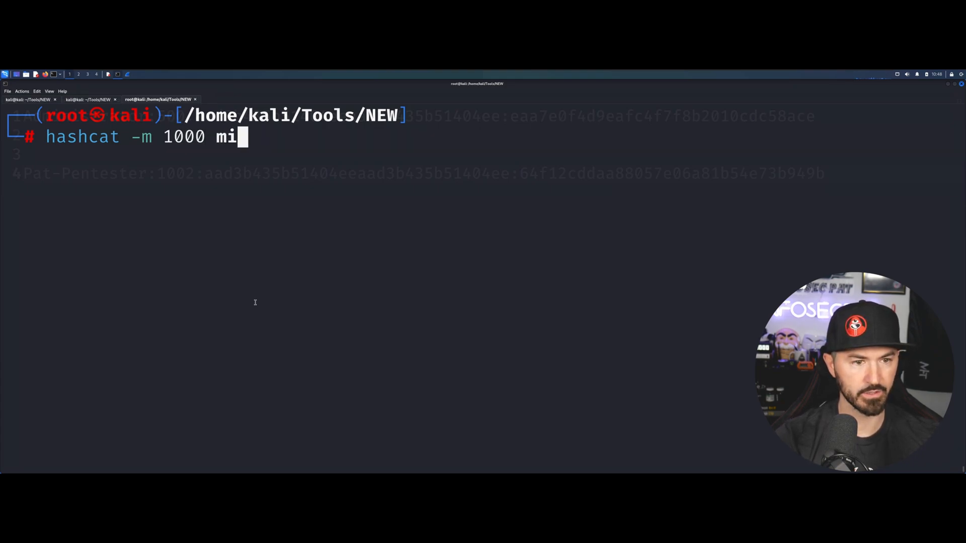
pyautogui.write('ke-ntlm.txt')
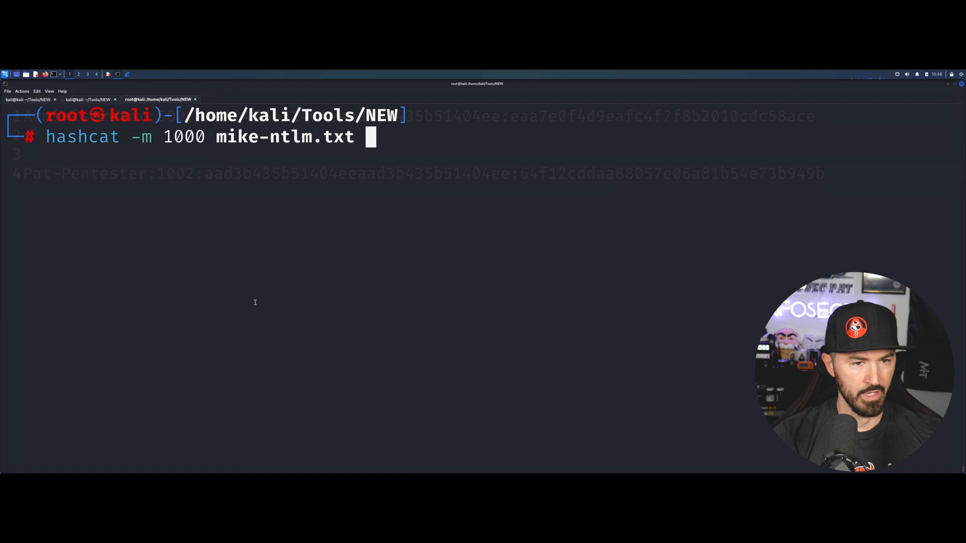
pyautogui.write('/usr/')
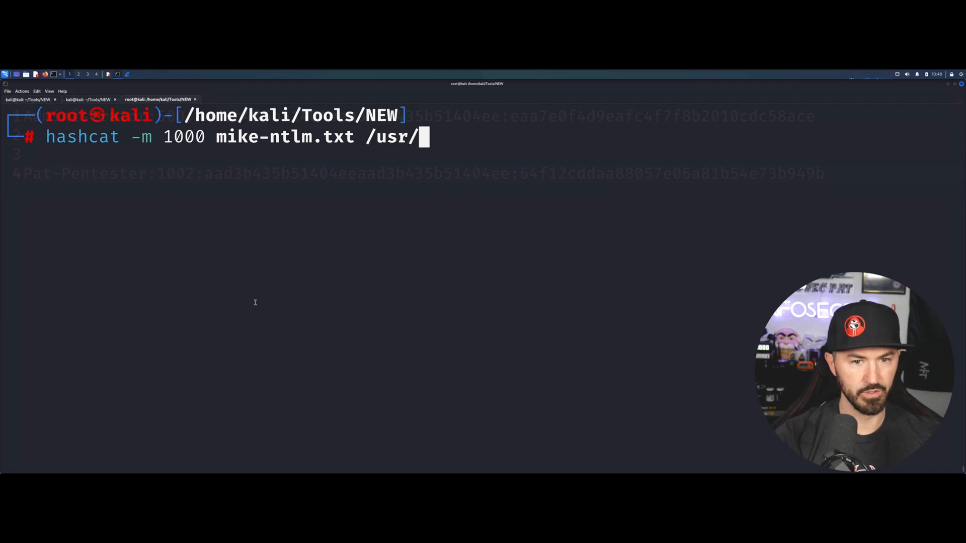
pyautogui.write('share/wordlists/')
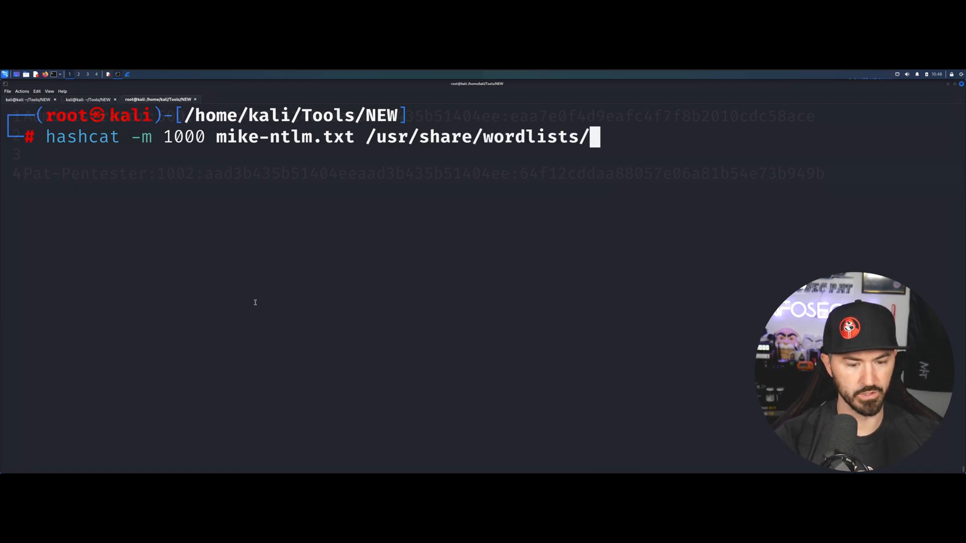